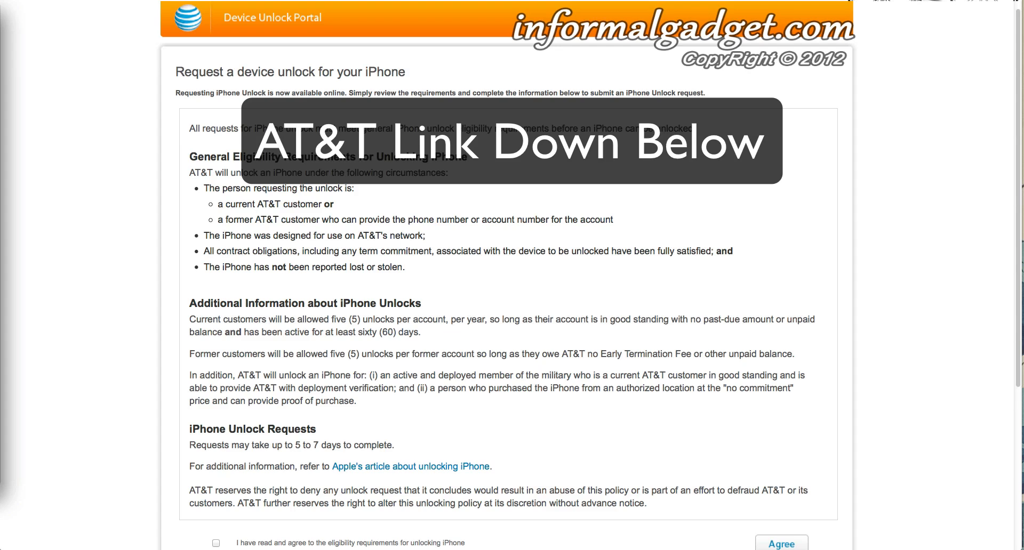
# Step: Tick 'I have read and agree to the eligibility requirements' and choose Agree to reach the unlock request form
pyautogui.click(516, 141)
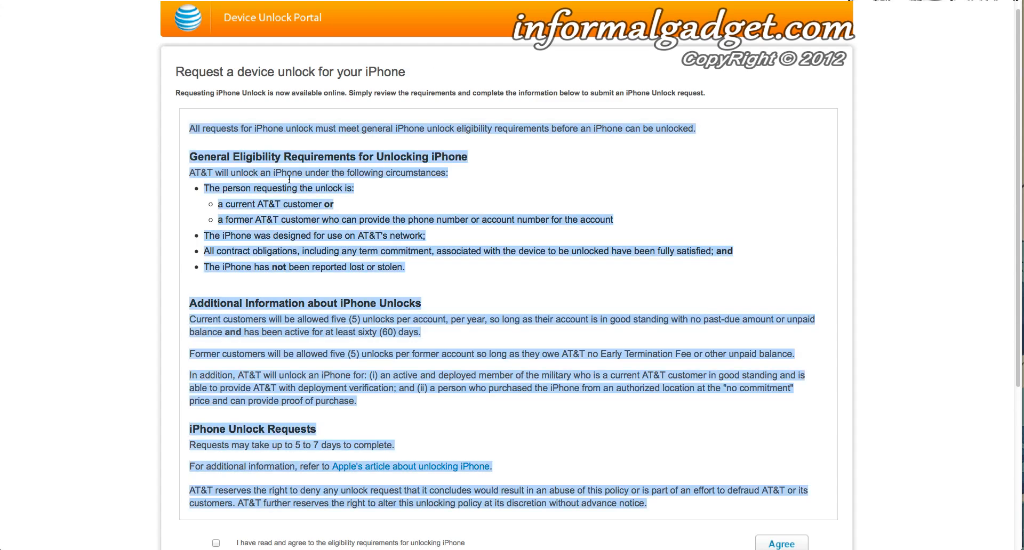
pyautogui.click(183, 282)
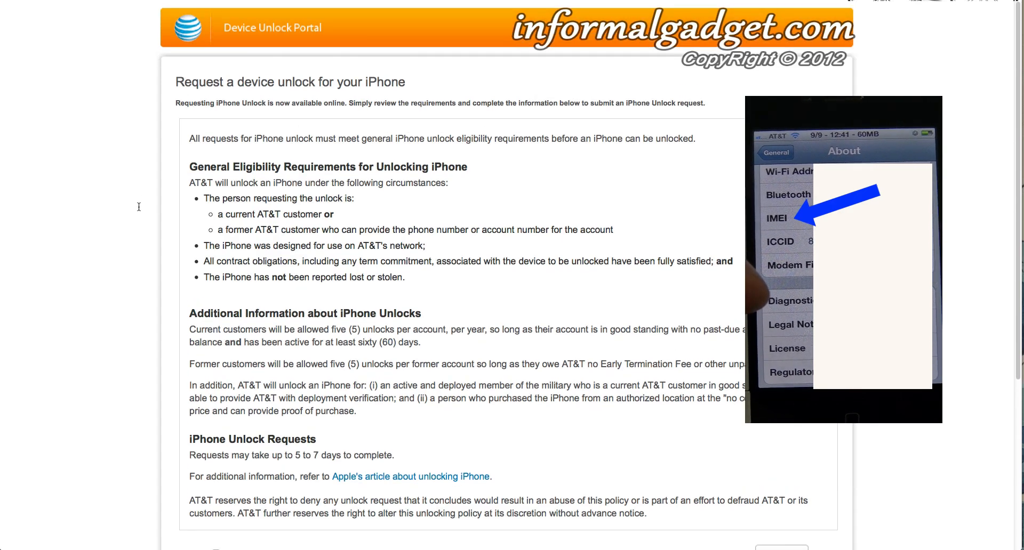
pyautogui.scroll(-3)
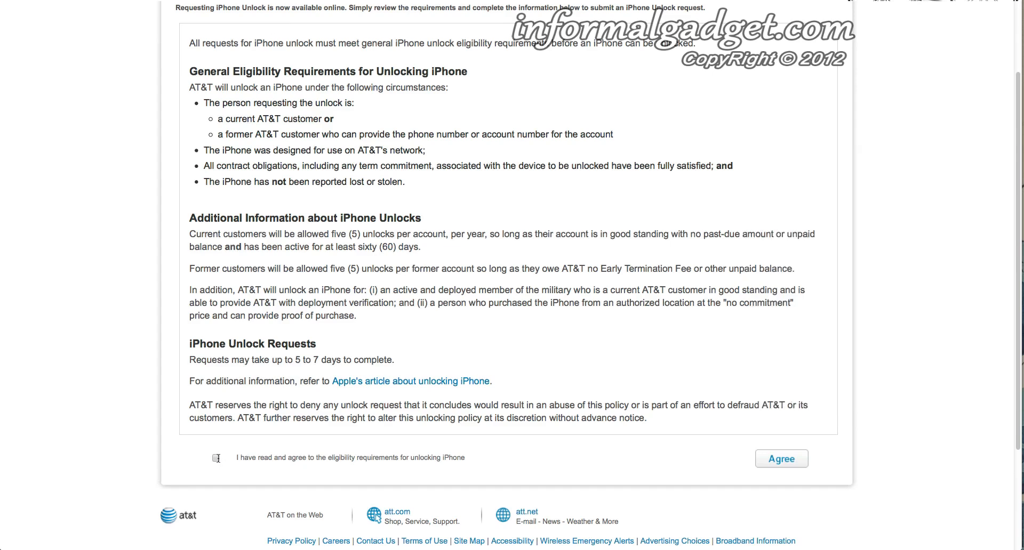
pyautogui.click(216, 457)
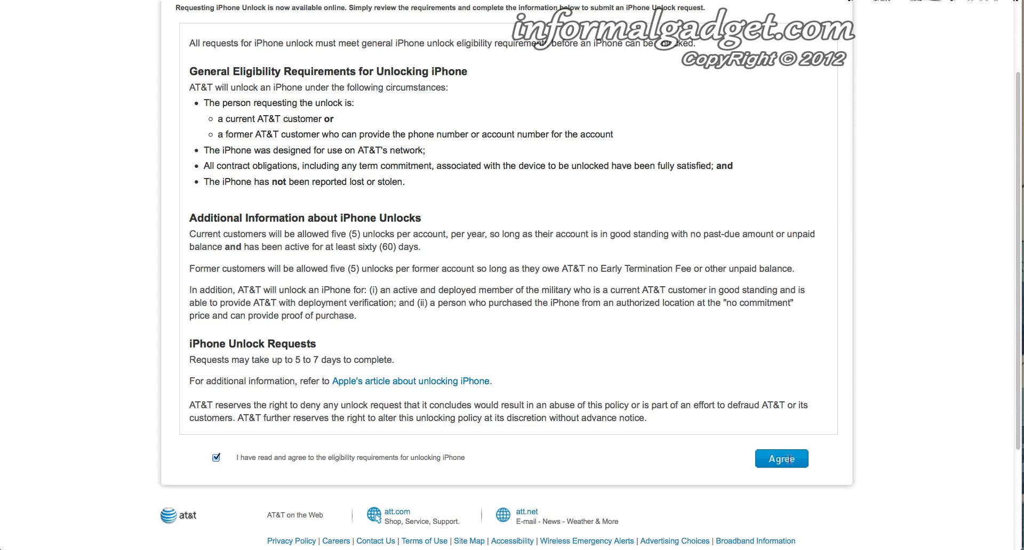
pyautogui.click(781, 458)
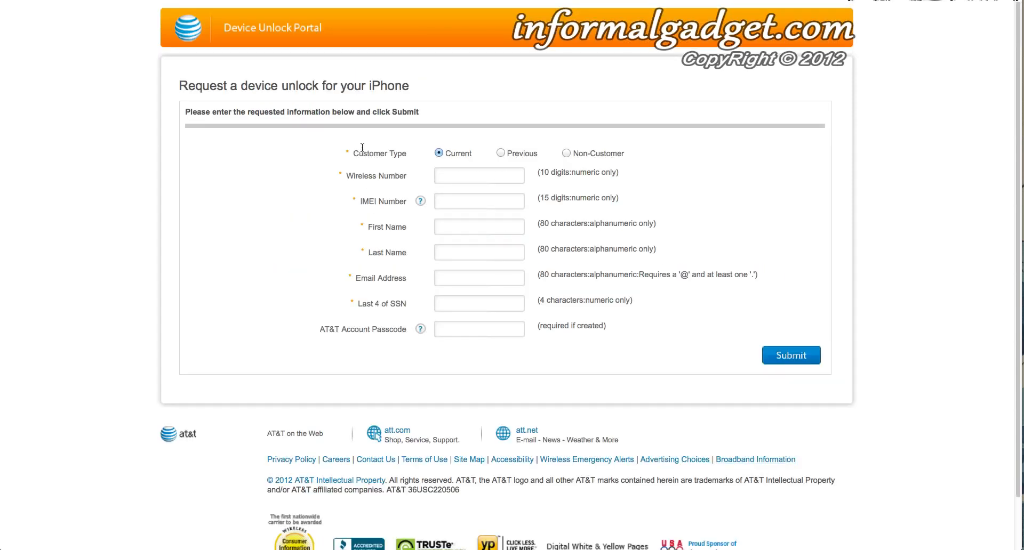
pyautogui.moveTo(426, 154)
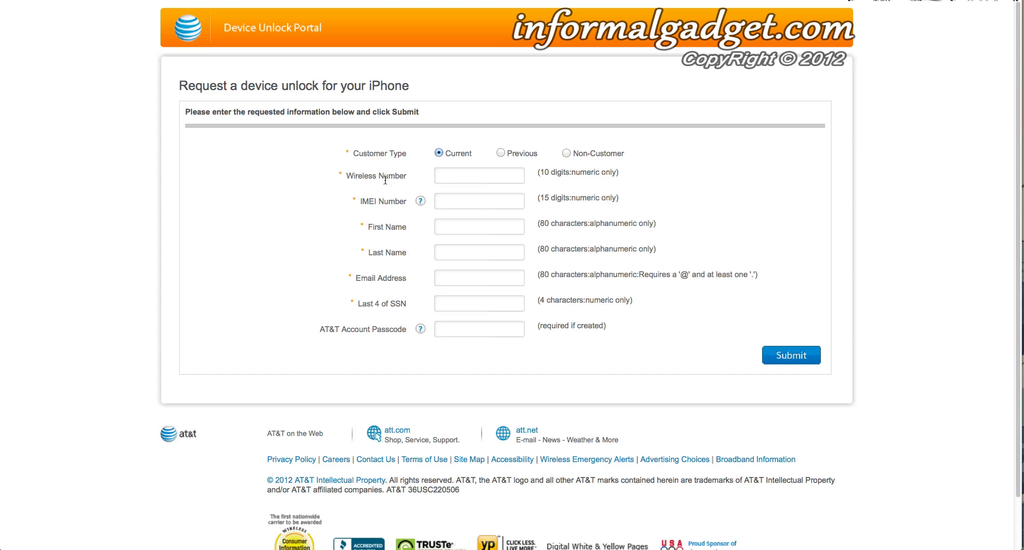
pyautogui.moveTo(386, 215)
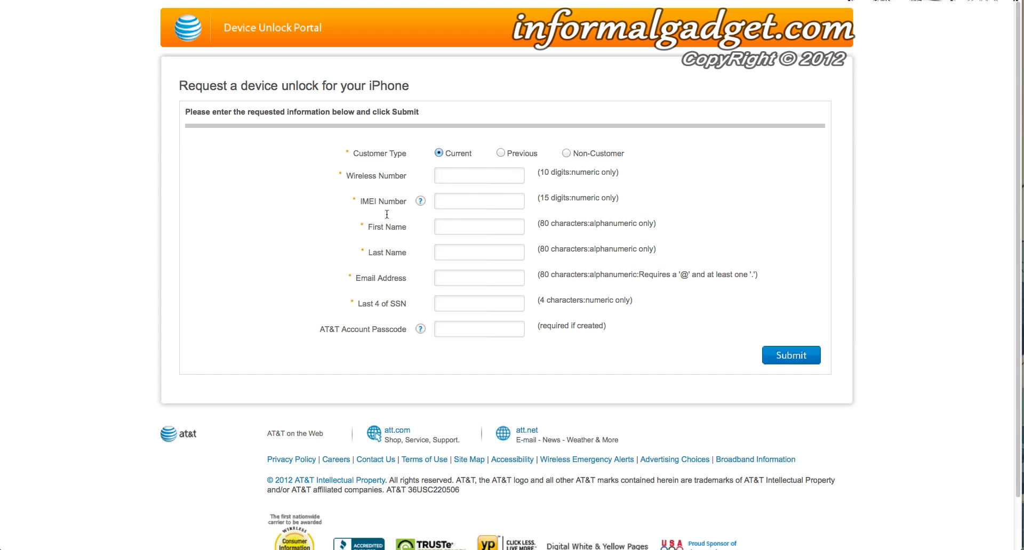
pyautogui.moveTo(410, 201)
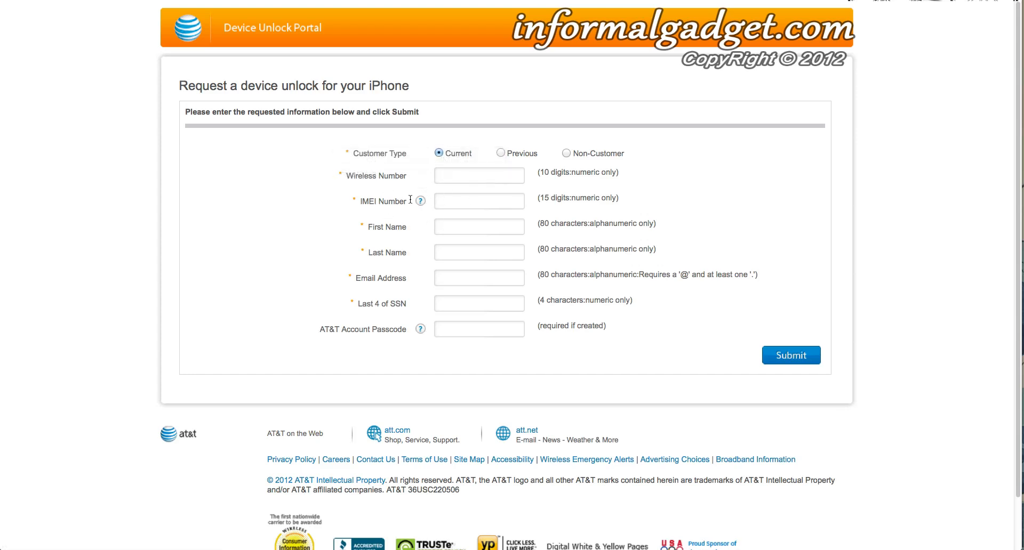
pyautogui.moveTo(420, 201)
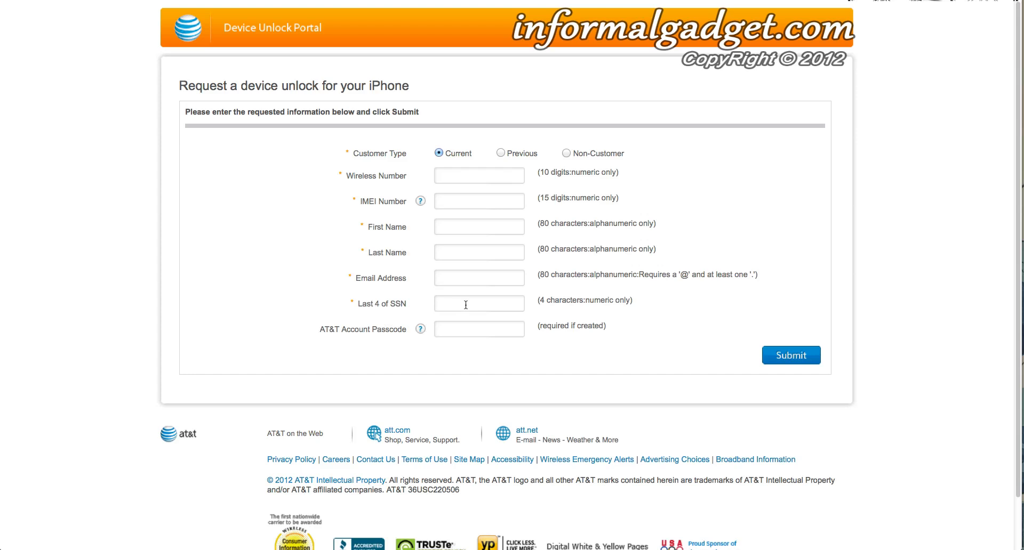
pyautogui.moveTo(518, 305)
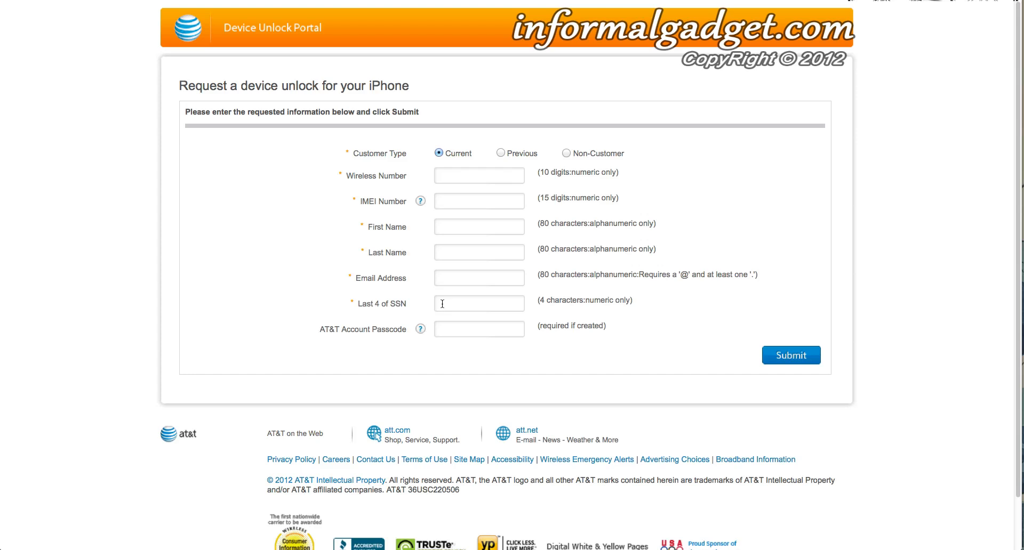
pyautogui.moveTo(347, 293)
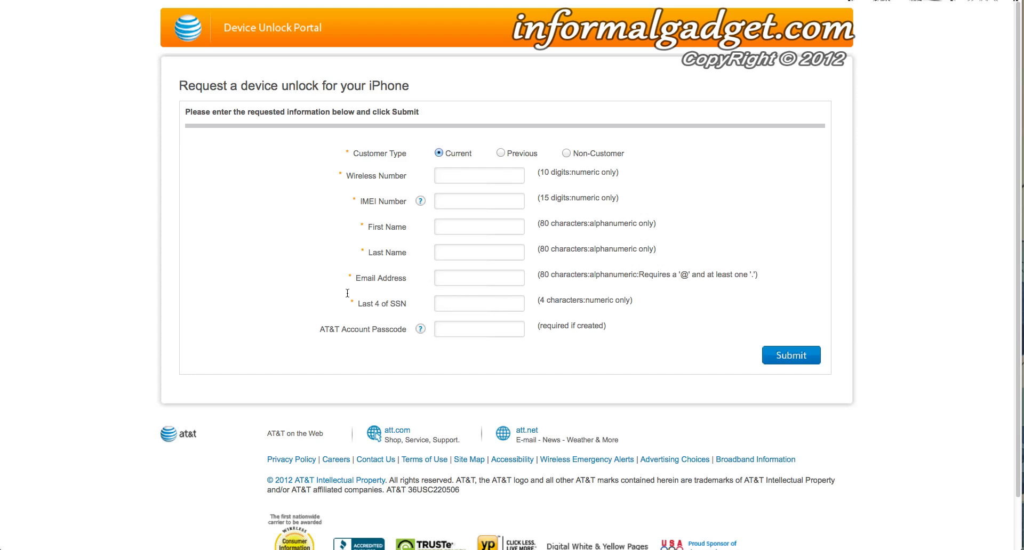
pyautogui.moveTo(318, 325)
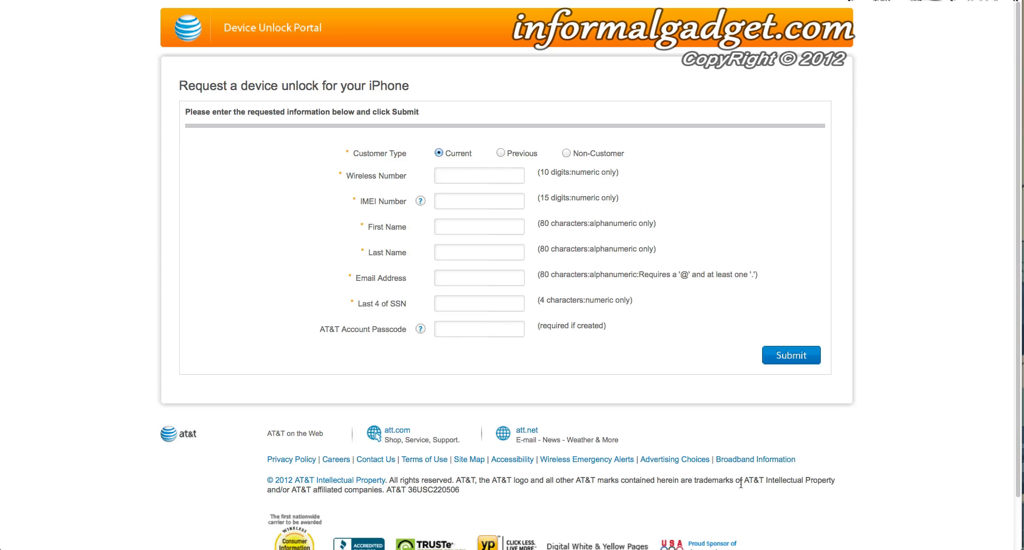
pyautogui.moveTo(429, 150)
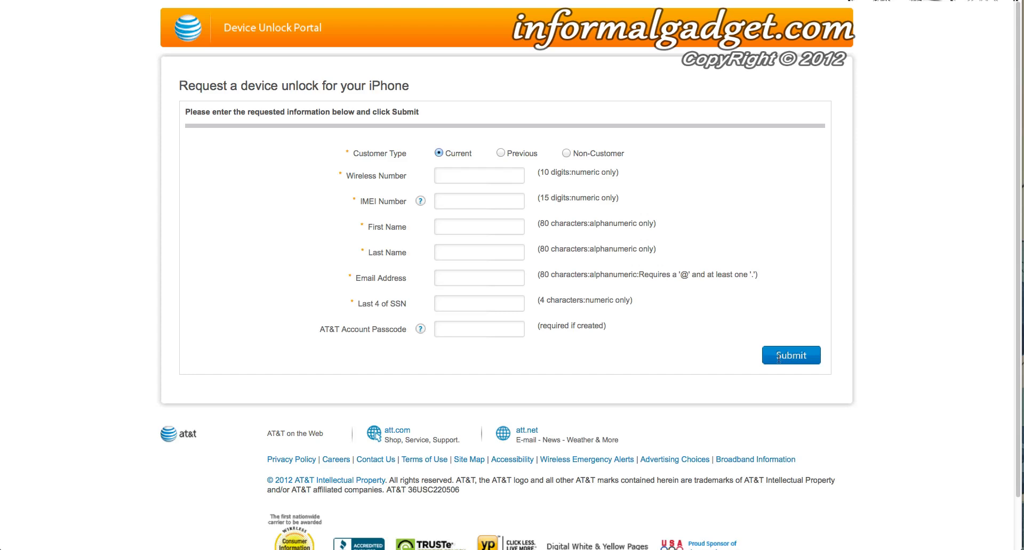
pyautogui.moveTo(320, 120)
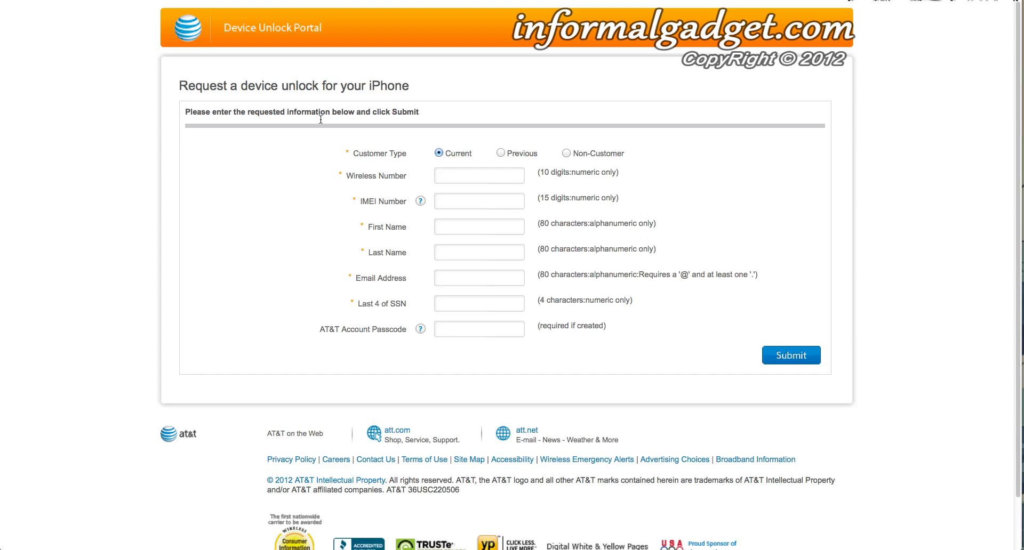